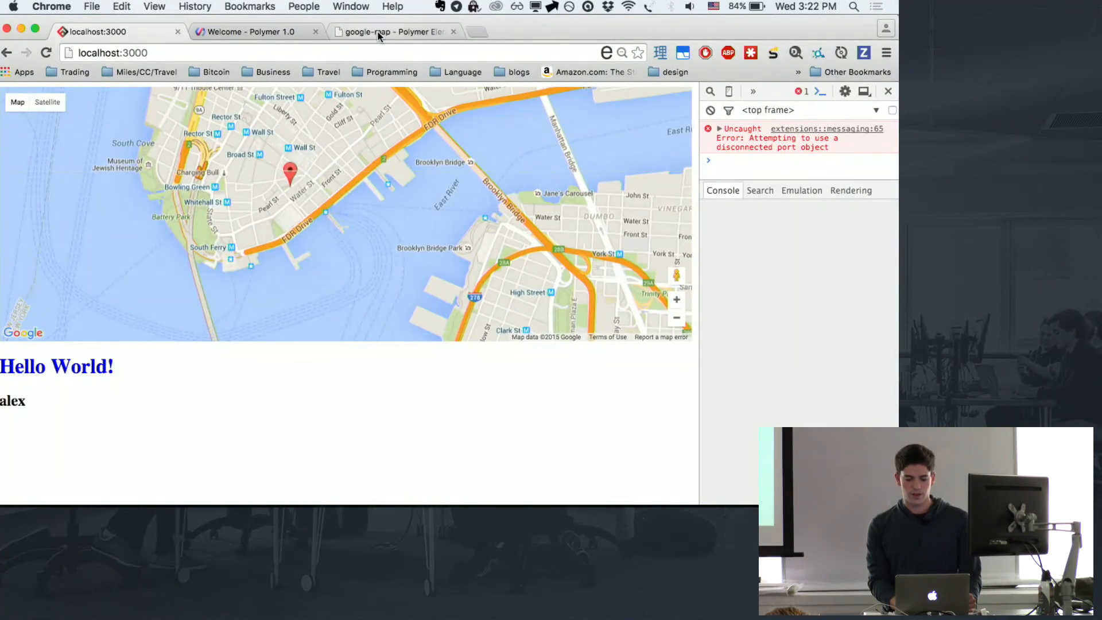
Browse the Google Web Components in the Polymer Element Catalog, then show the Wrap Up slide
left_click(393, 31)
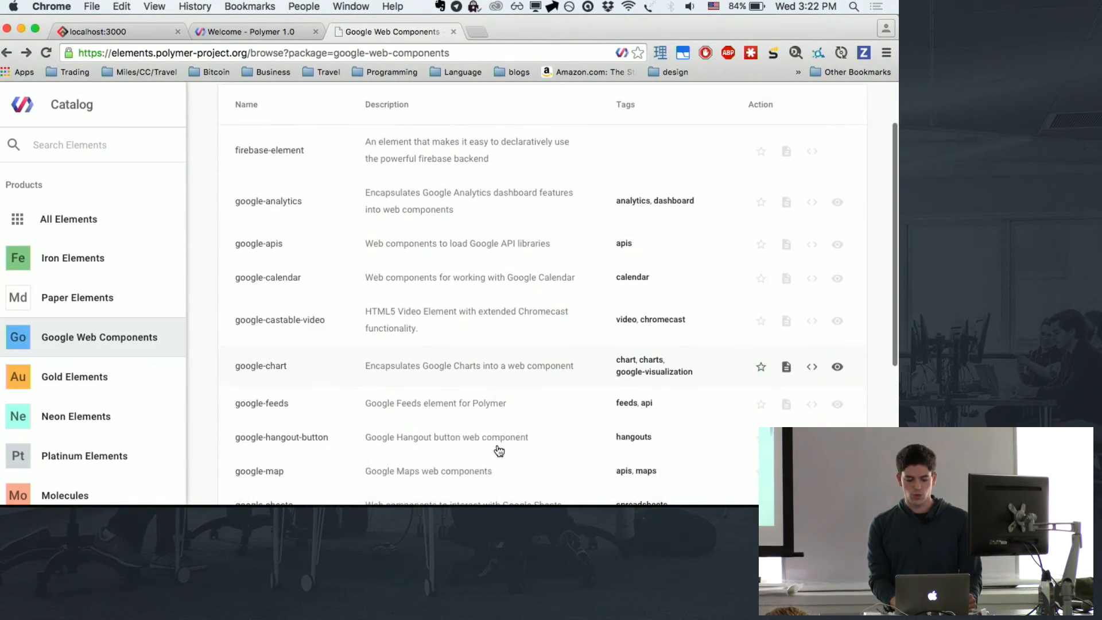
scroll("up", 3)
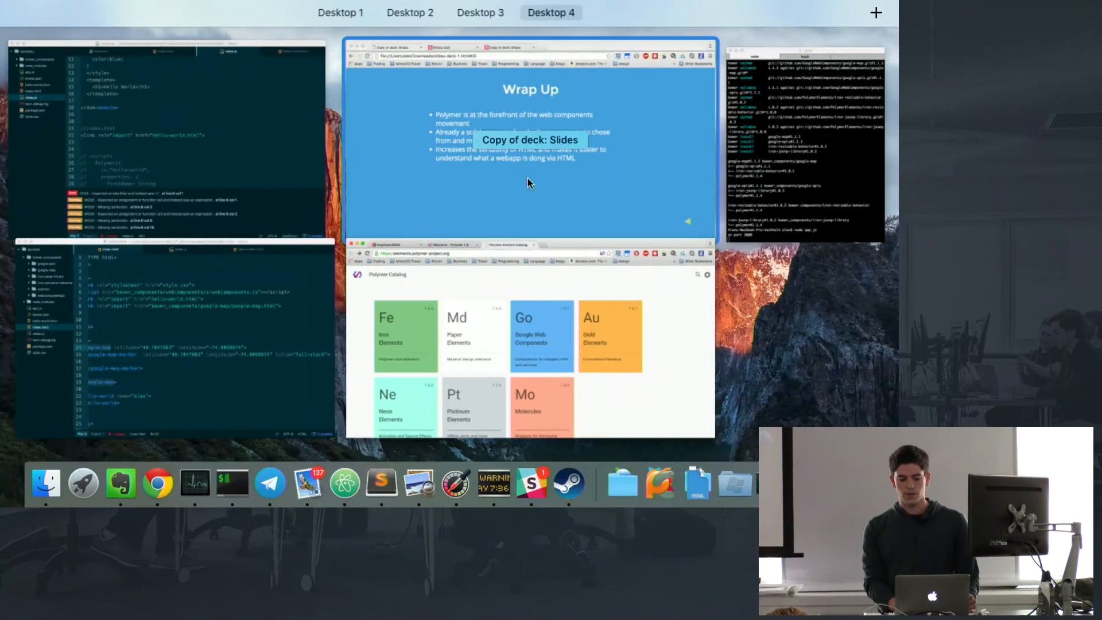
left_click(529, 139)
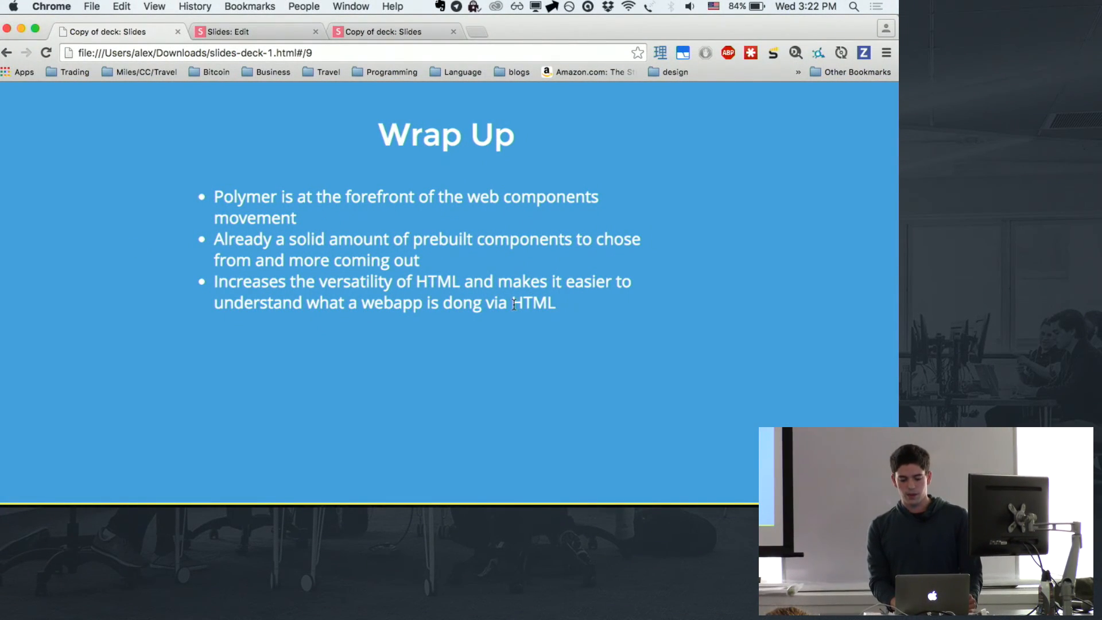